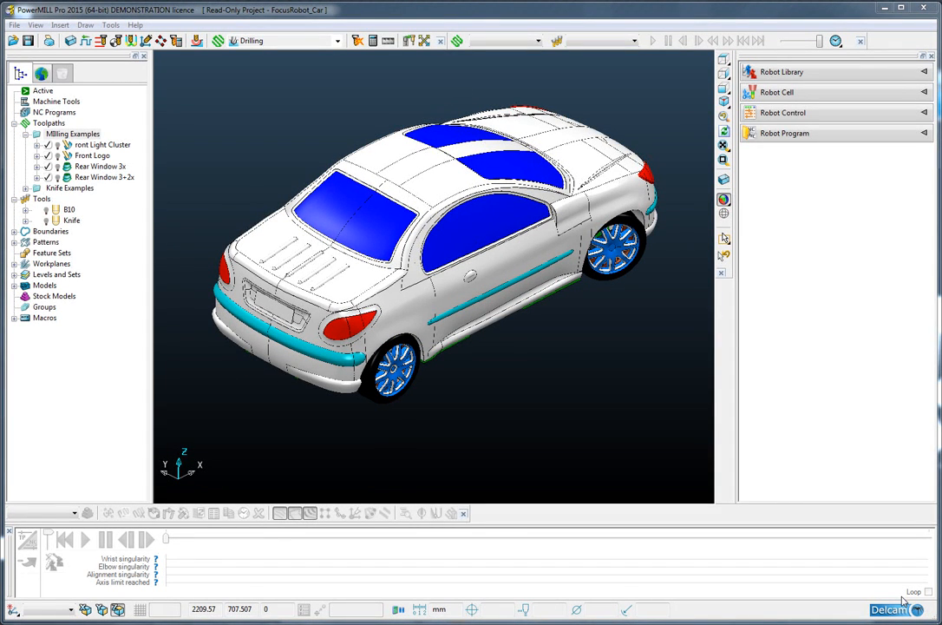
mouse_move(872, 596)
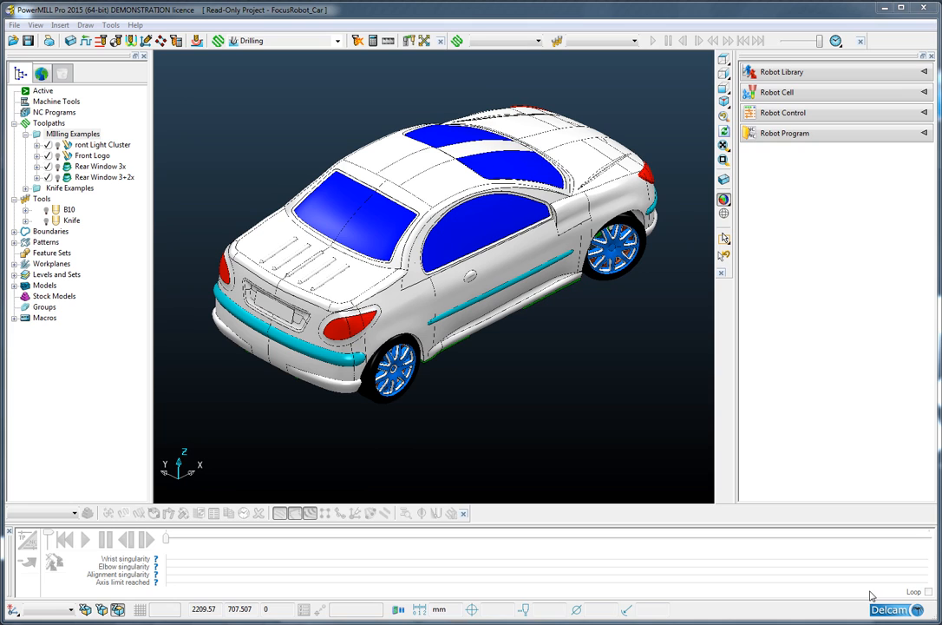
mouse_move(746, 288)
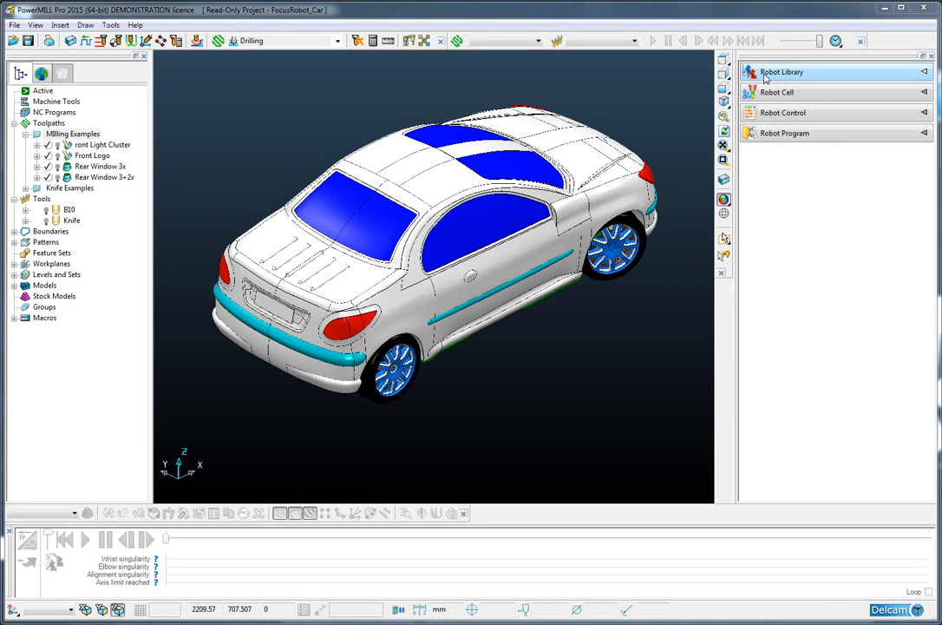
Show the robot library with the Delcam Robot R2 models expanded.
click(781, 71)
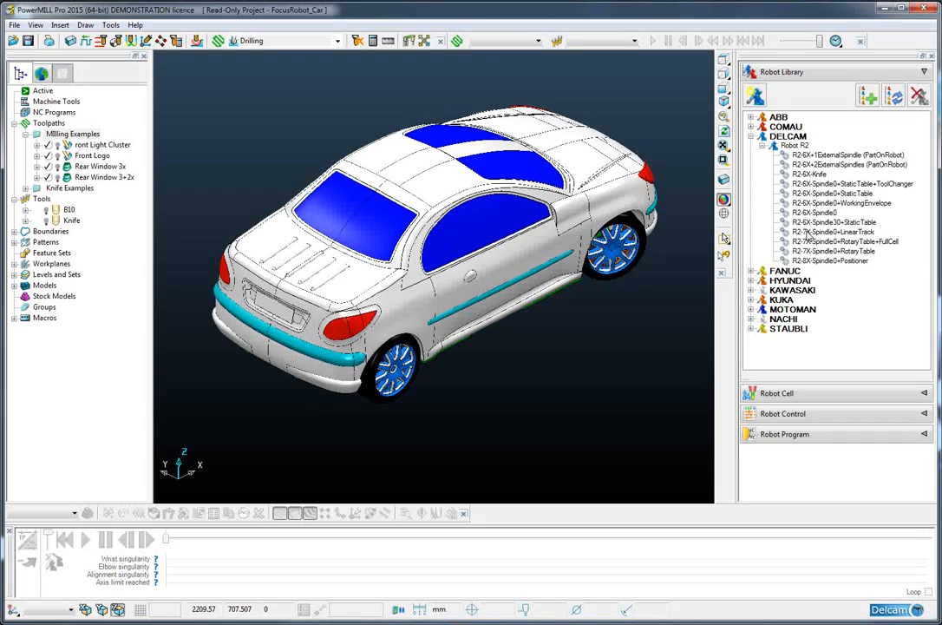
Load R2-7X-Spindle0+LinearTrack into the cell and orbit to view car and rail.
click(837, 231)
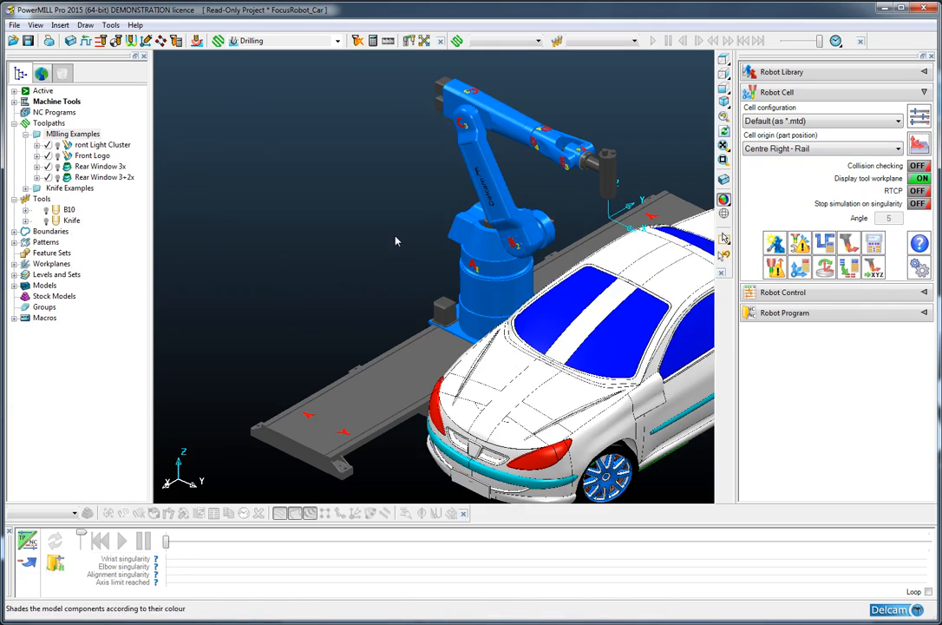
drag(395, 240, 362, 282)
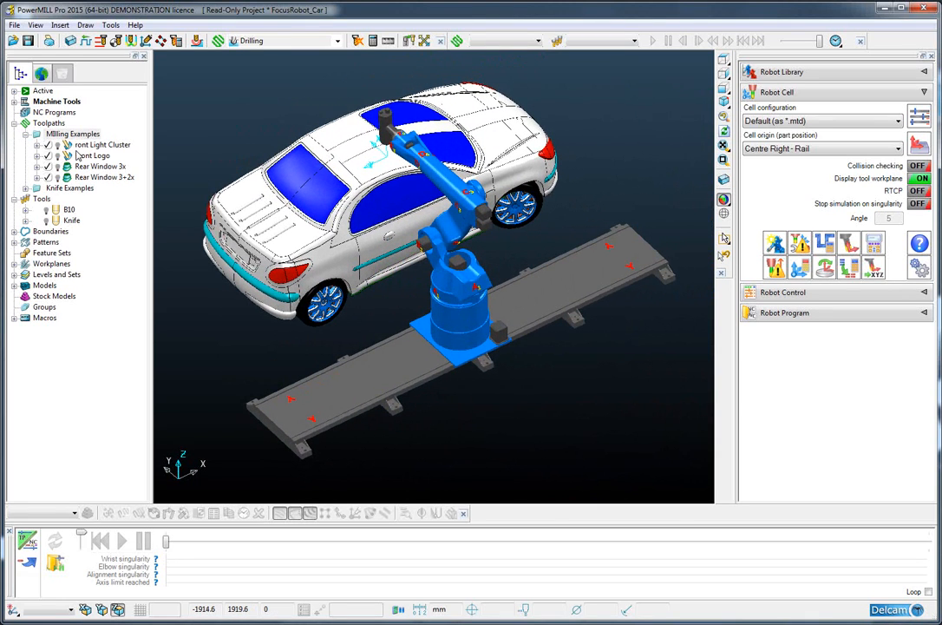
Make Rear Window 3x active, simulate it on the robot, and save the result.
click(99, 166)
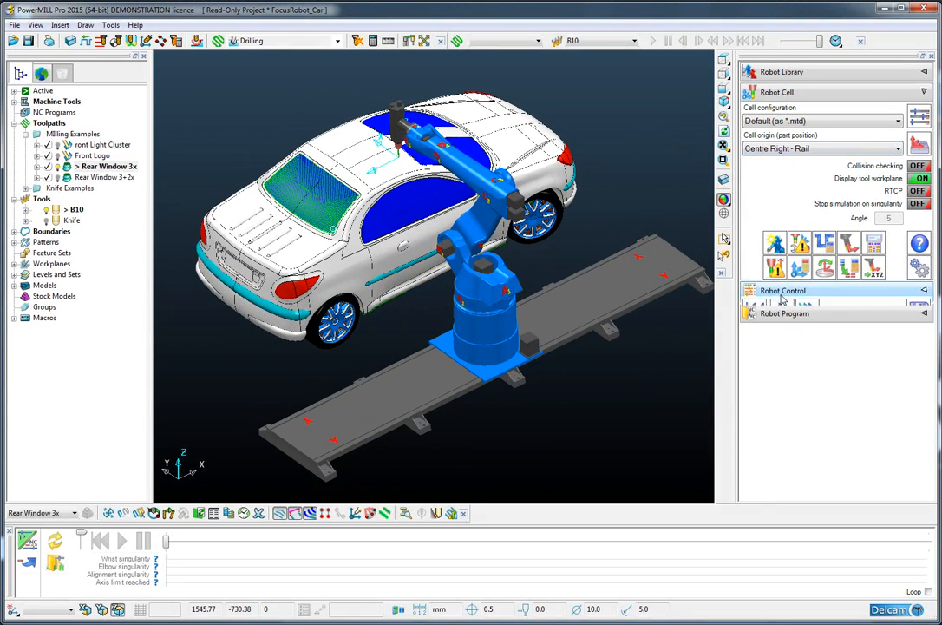
click(782, 290)
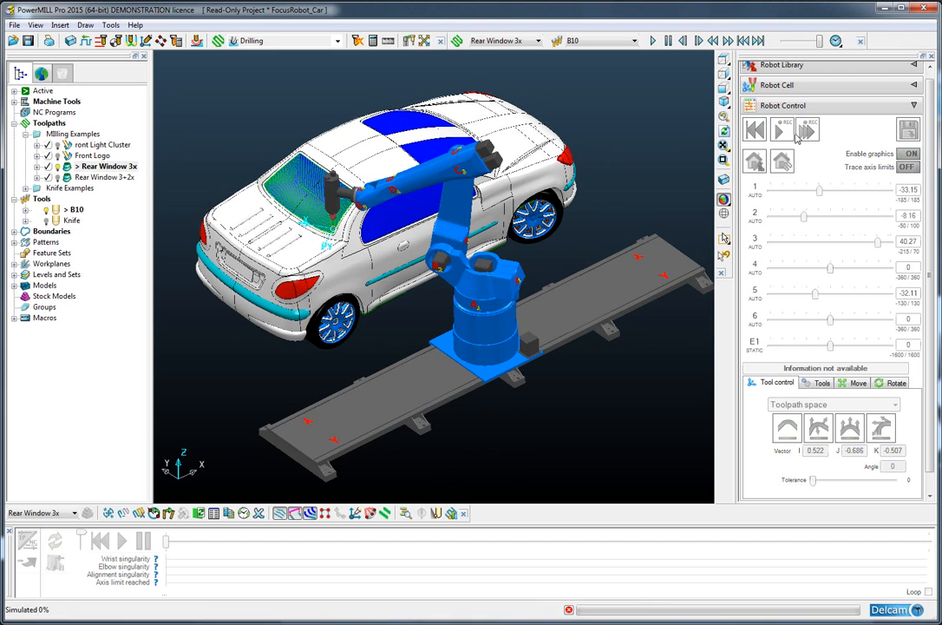
click(781, 129)
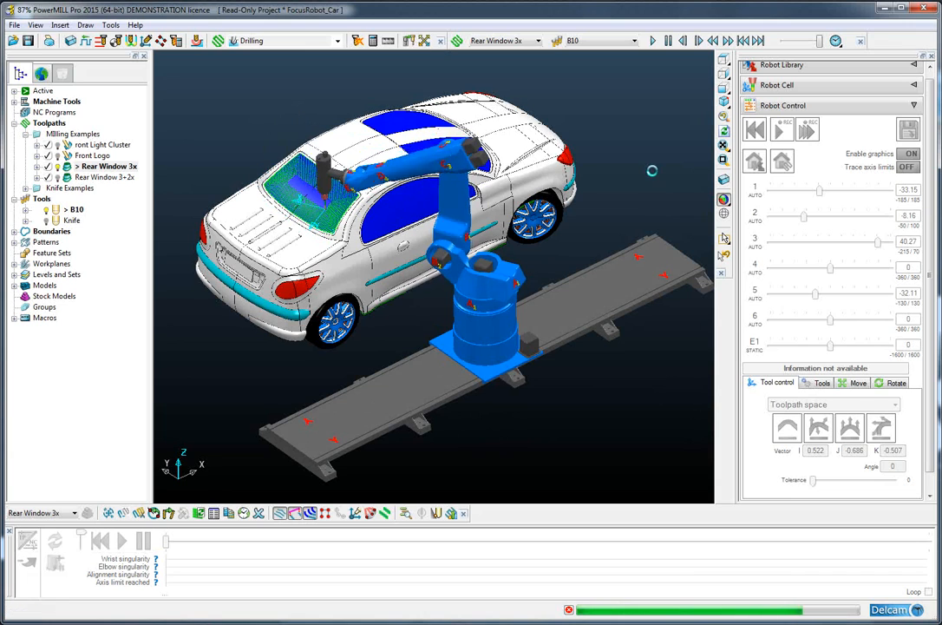
click(782, 129)
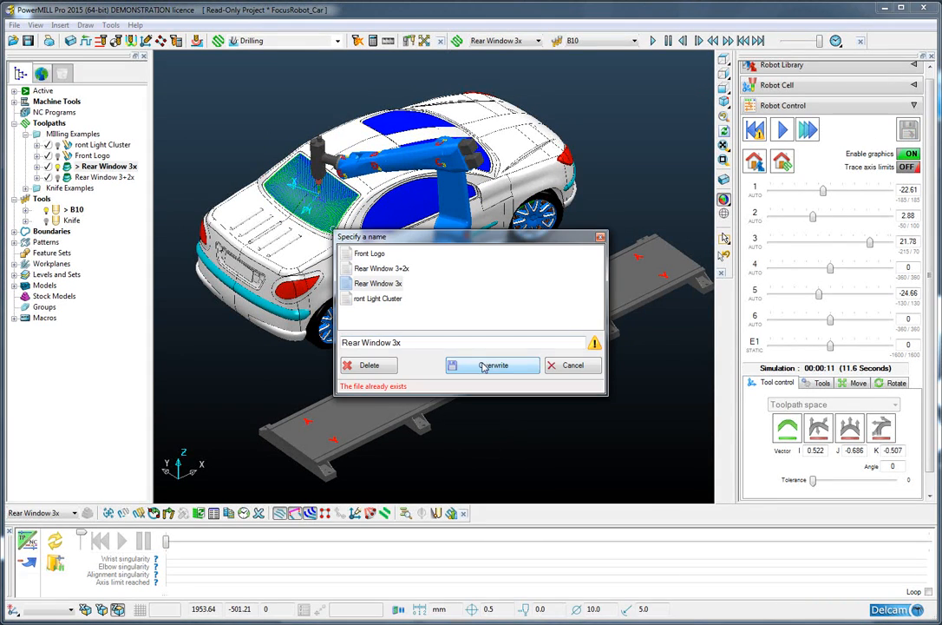
Overwrite the Rear Window 3x file, scrub the simulation timeline, then show robot program settings.
click(492, 364)
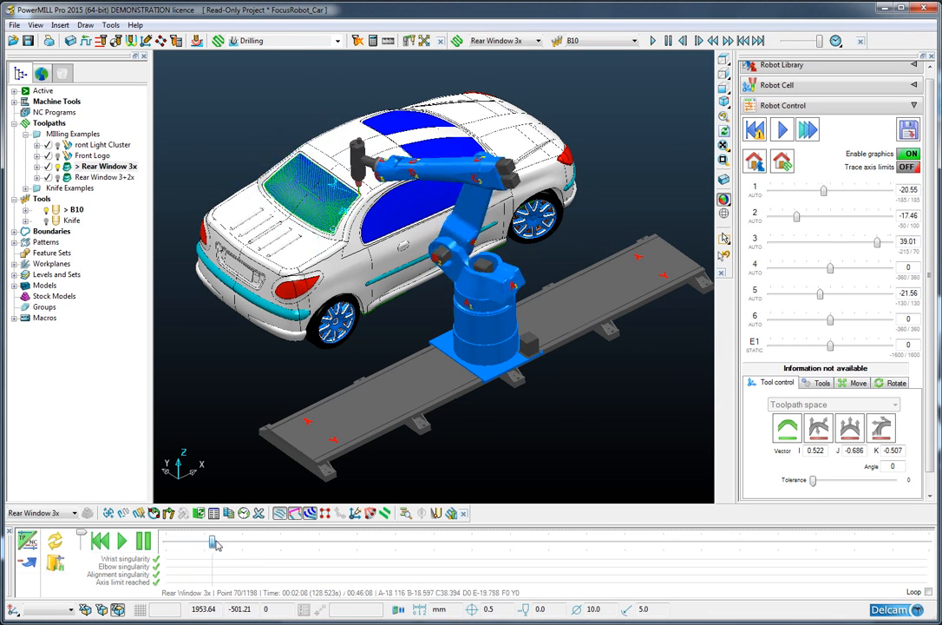
drag(215, 541, 451, 541)
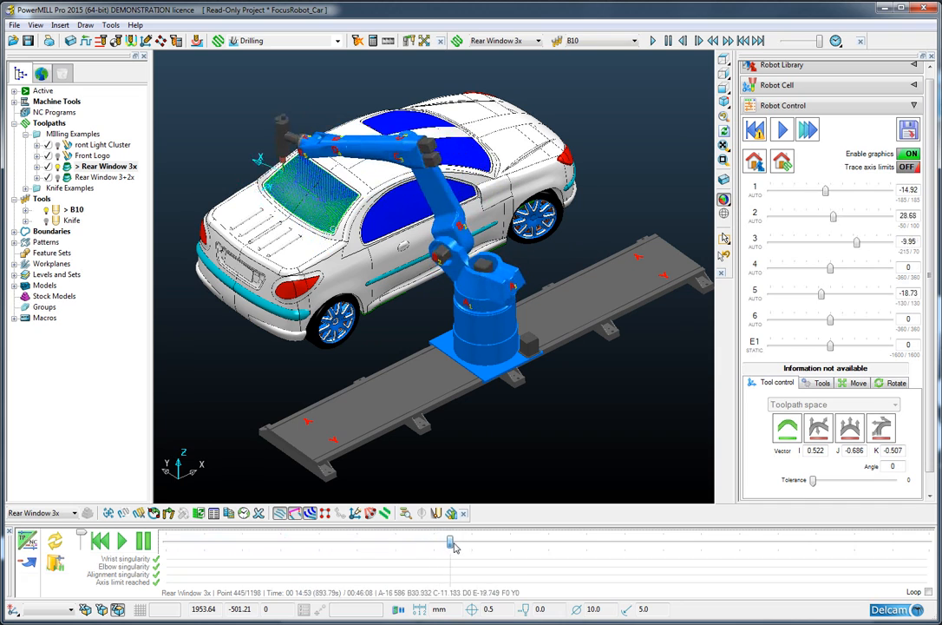
drag(451, 541, 165, 541)
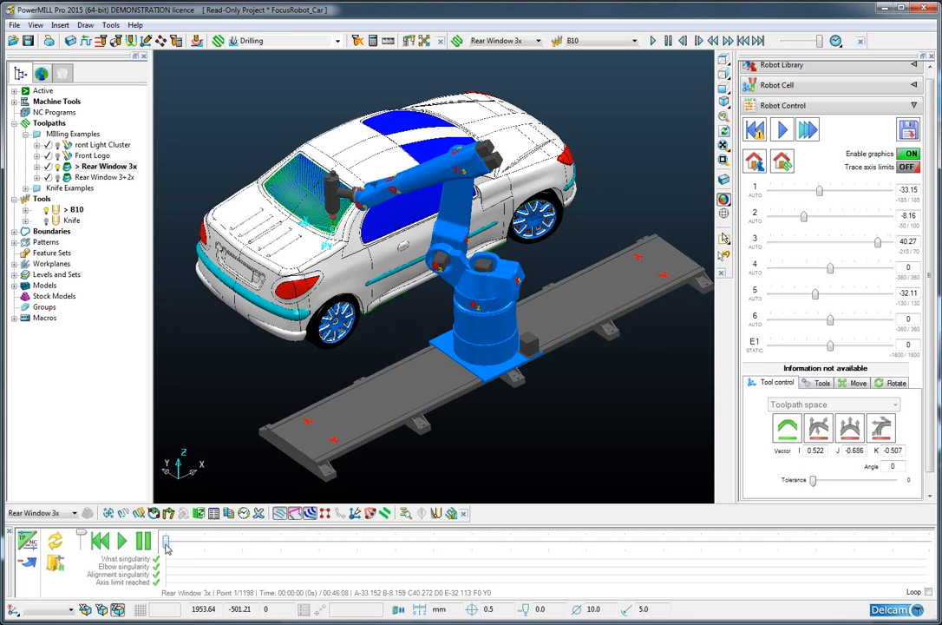
click(121, 540)
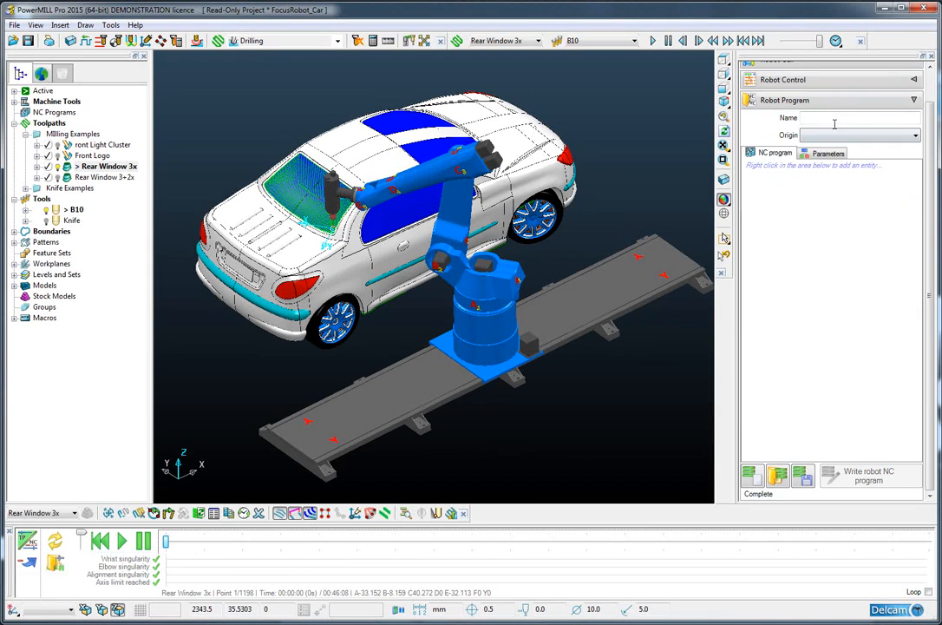
Name the robot program 'Demo' and add the Rear Window 3x toolpath to it.
text(Demo)
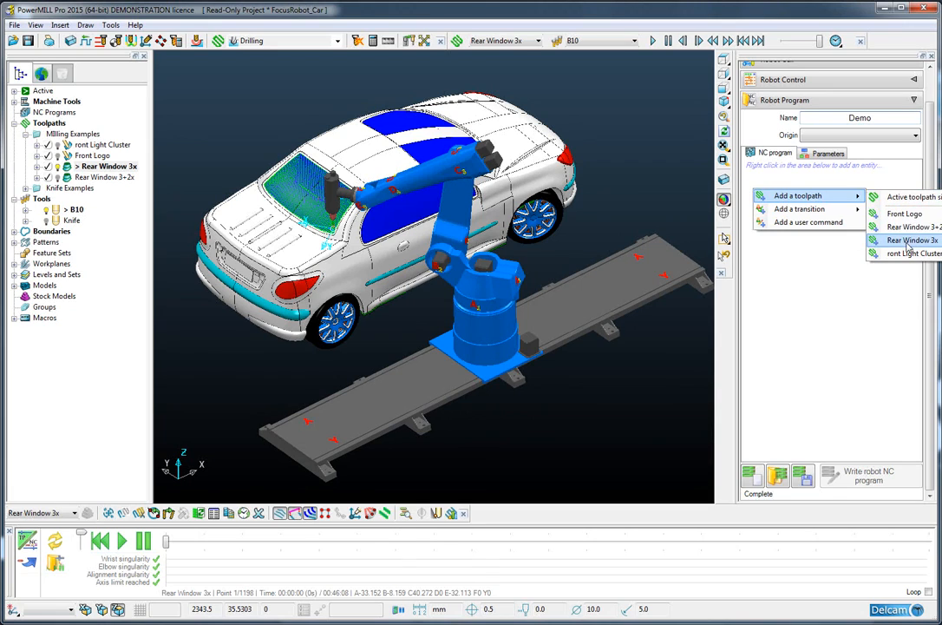
click(909, 240)
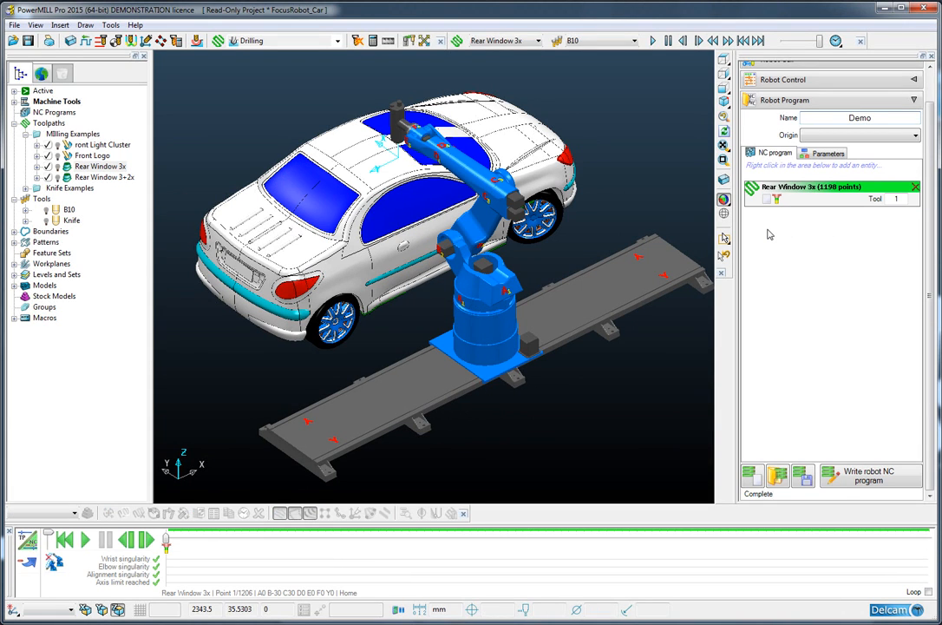
mouse_move(769, 200)
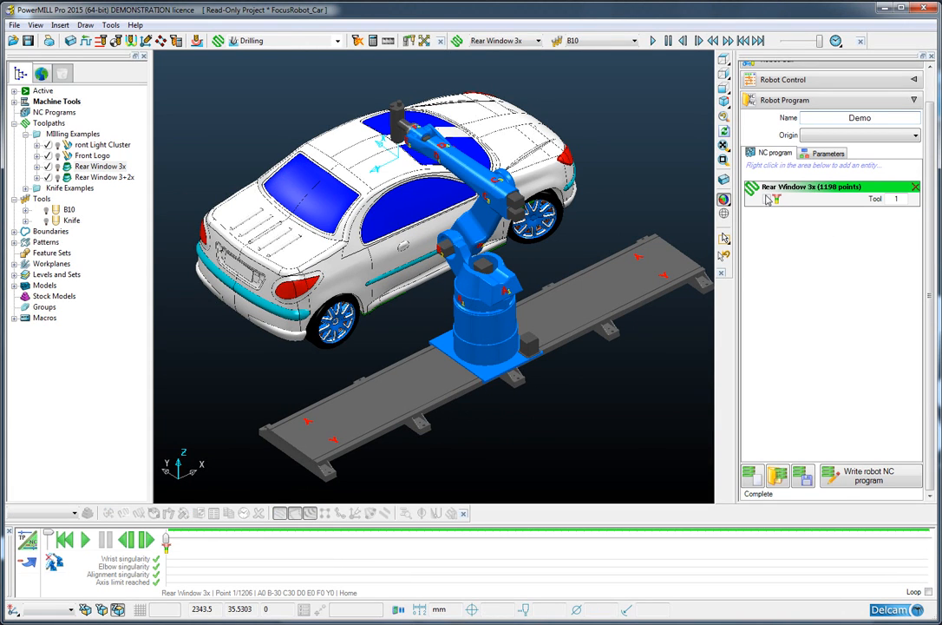
mouse_move(748, 223)
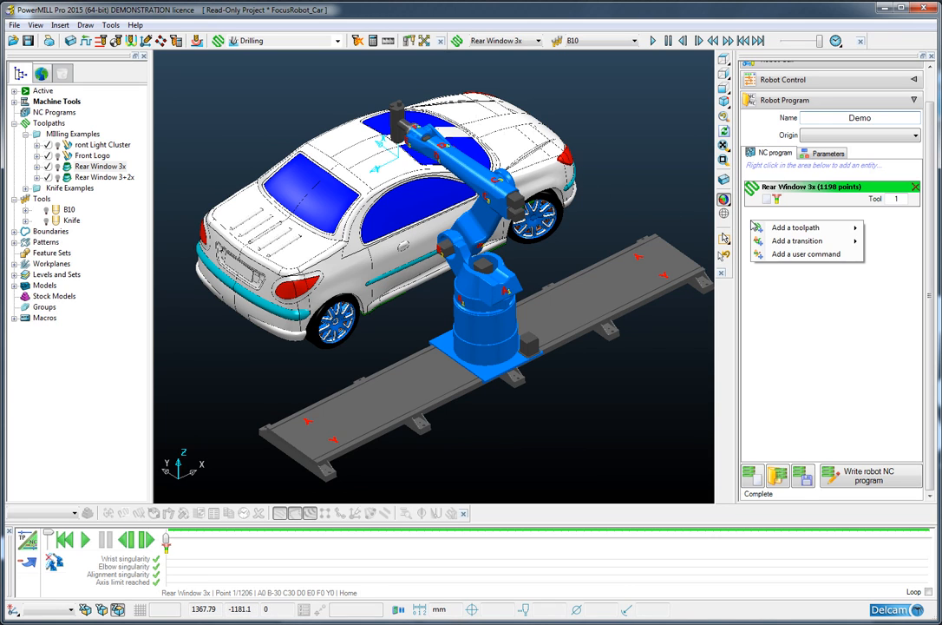
mouse_move(796, 241)
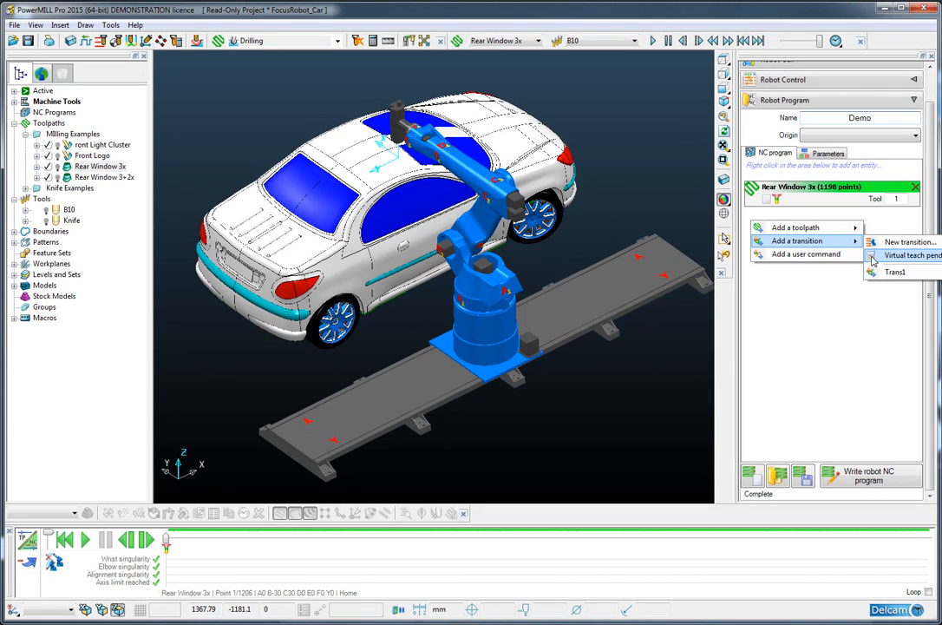
Add a transition to Demo using the virtual teach pendant.
click(873, 260)
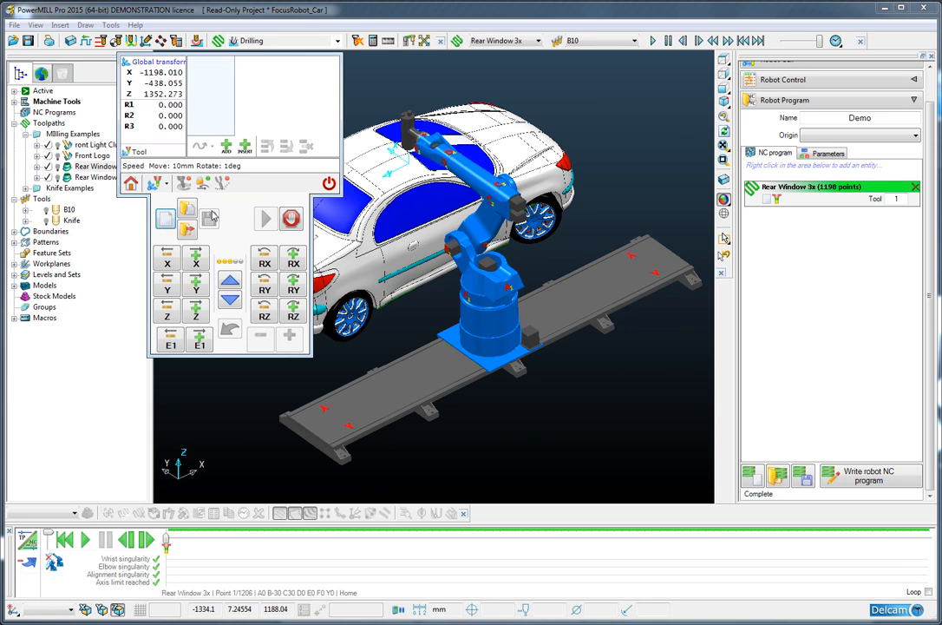
mouse_move(225, 145)
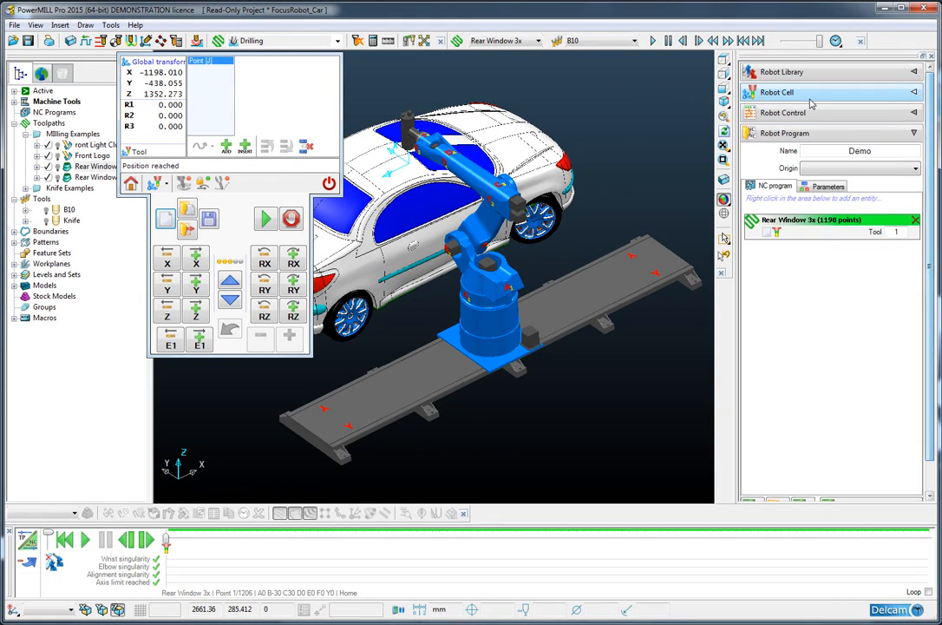
Slide the robot along its rail to -672 and swing axis 1 toward the rear window.
click(776, 92)
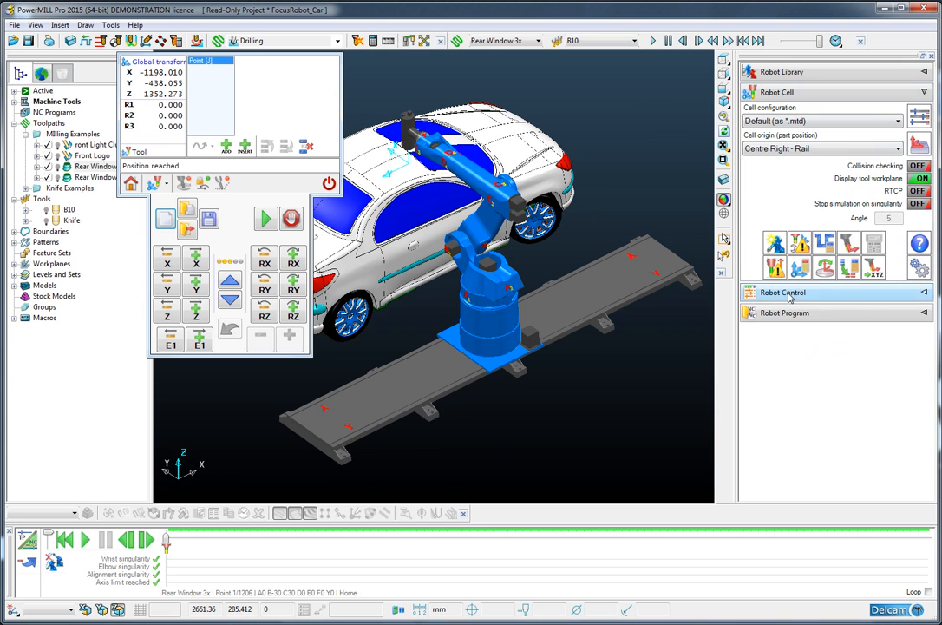
click(781, 292)
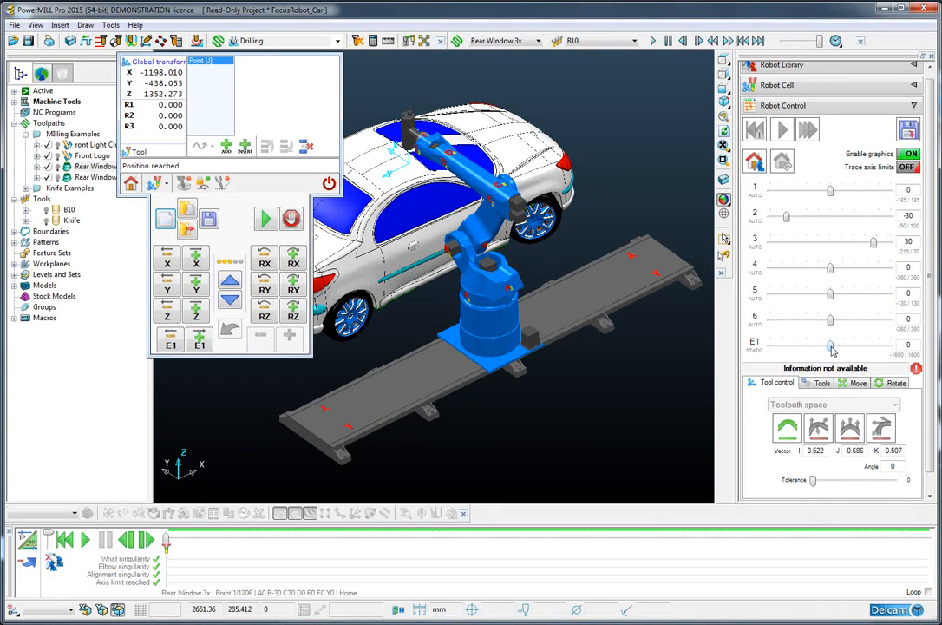
drag(831, 346, 817, 346)
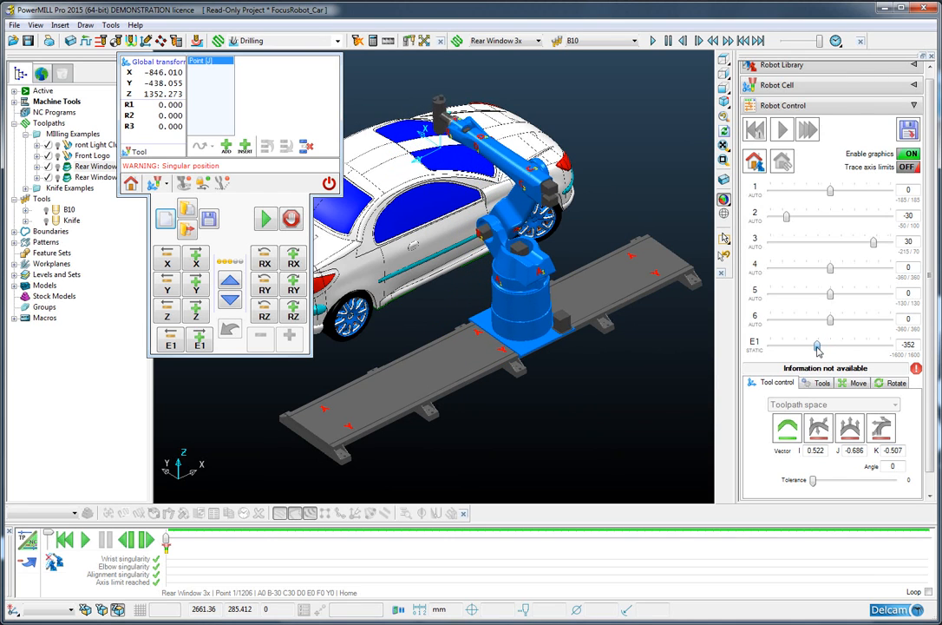
drag(817, 346, 804, 346)
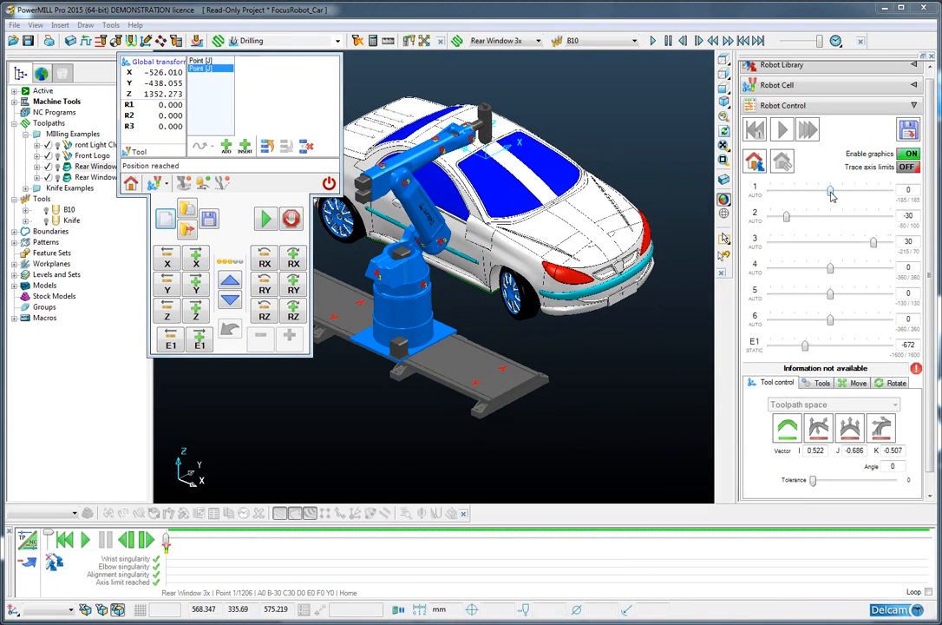
drag(830, 190, 838, 191)
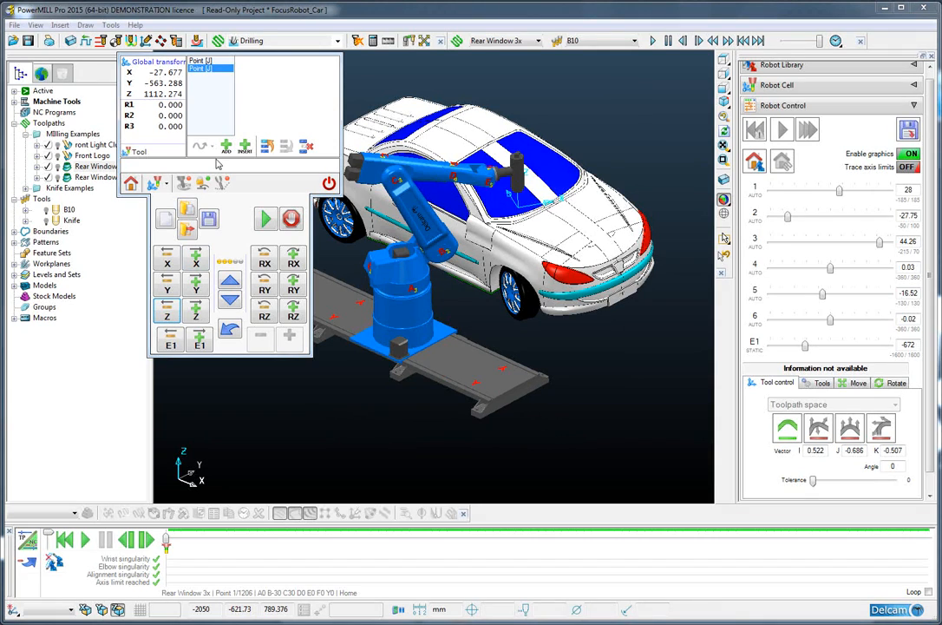
mouse_move(227, 146)
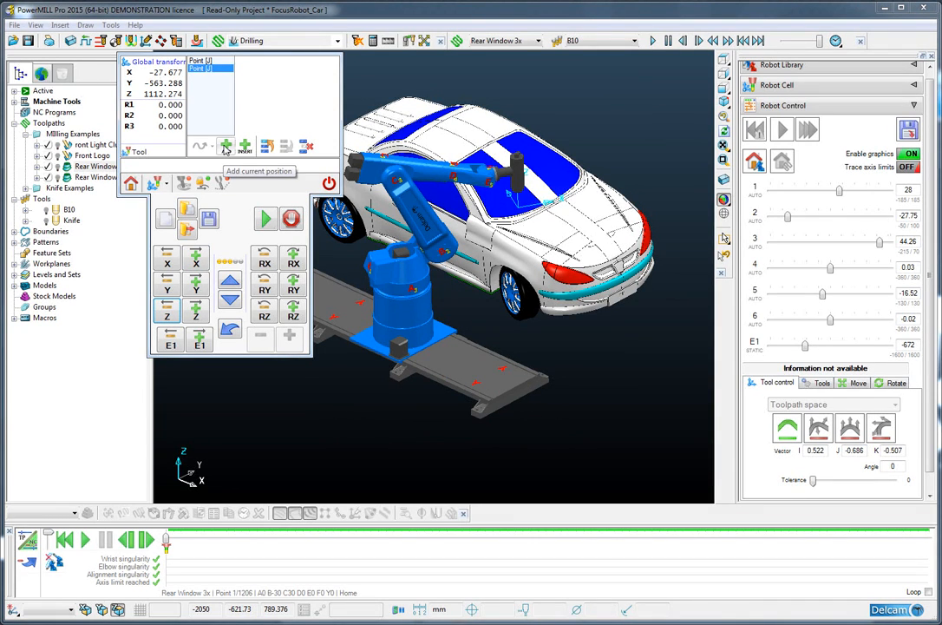
Record a third point, save the transition over Trans1, and close the pendant.
click(226, 146)
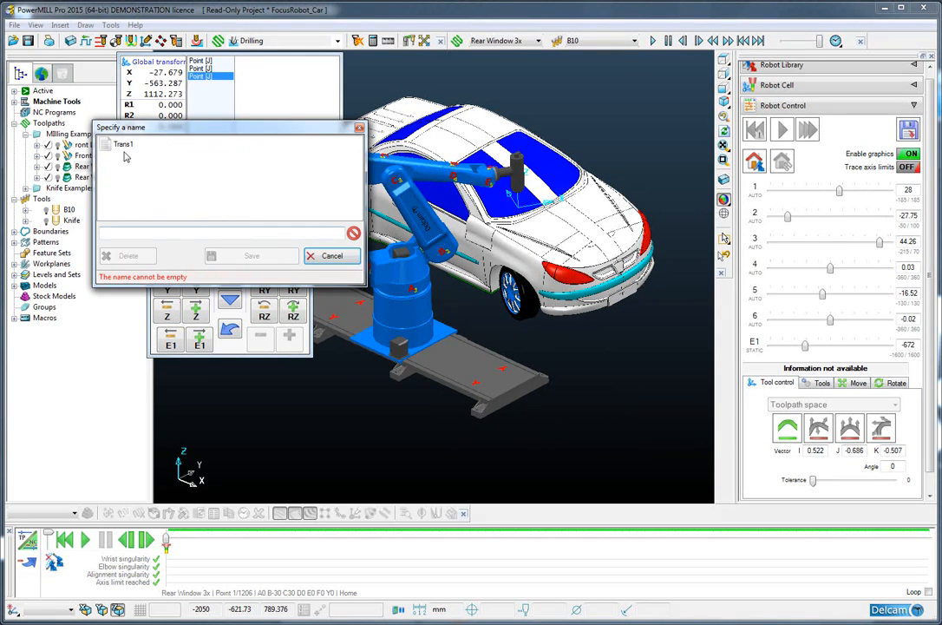
click(251, 255)
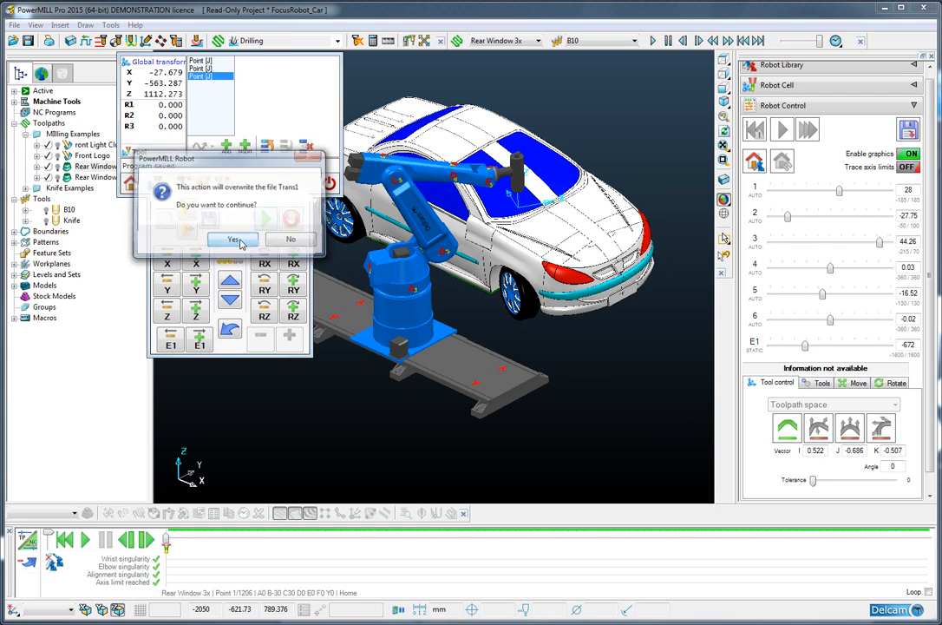
click(233, 238)
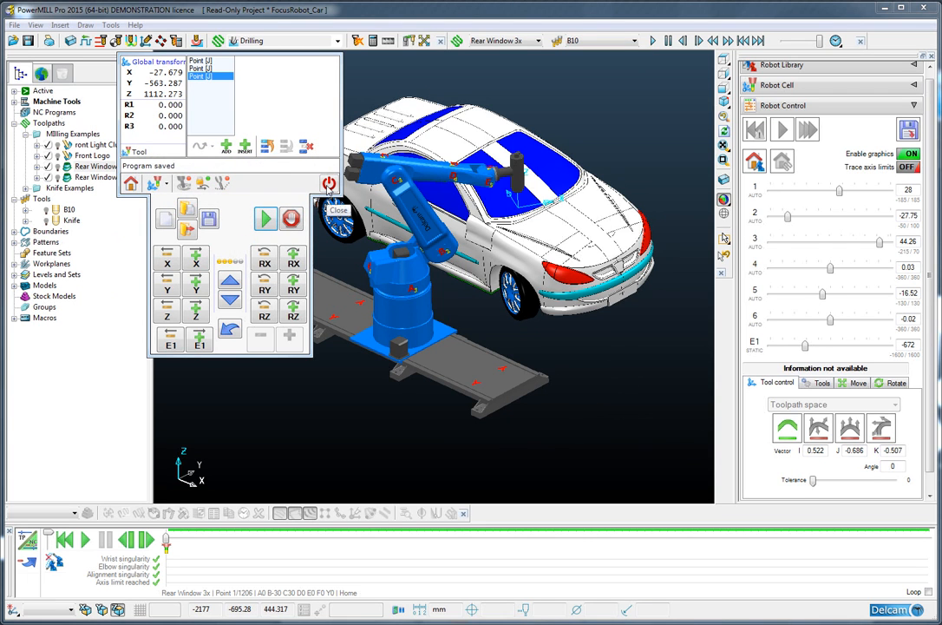
click(338, 201)
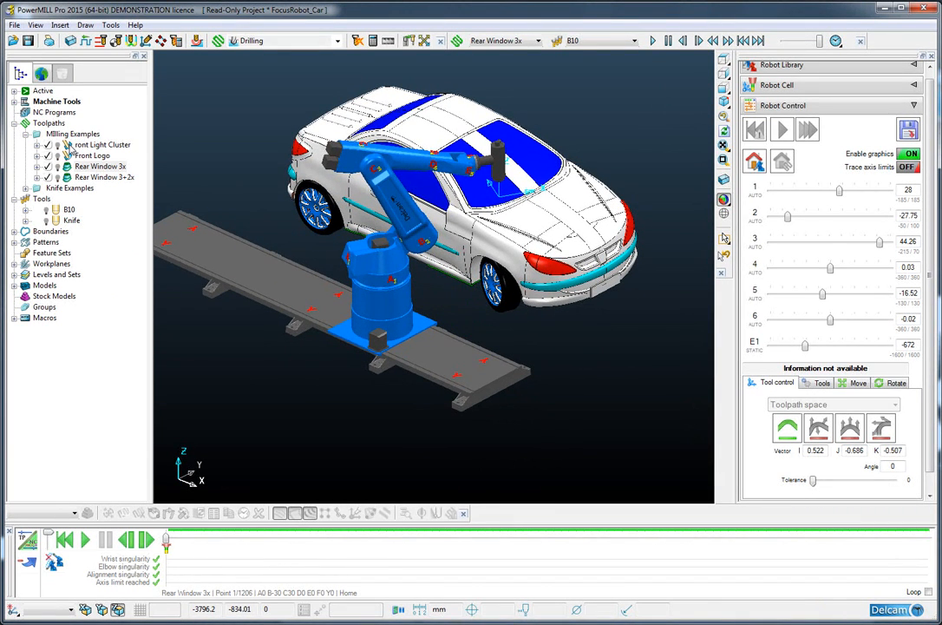
Activate front Light Cluster and move the robot's tool to the headlight.
click(108, 144)
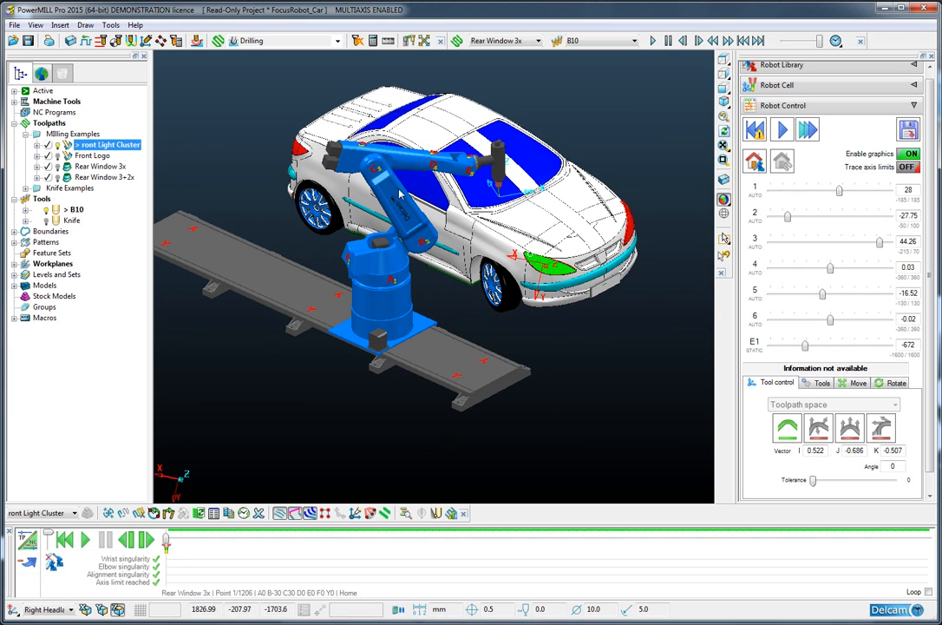
click(776, 84)
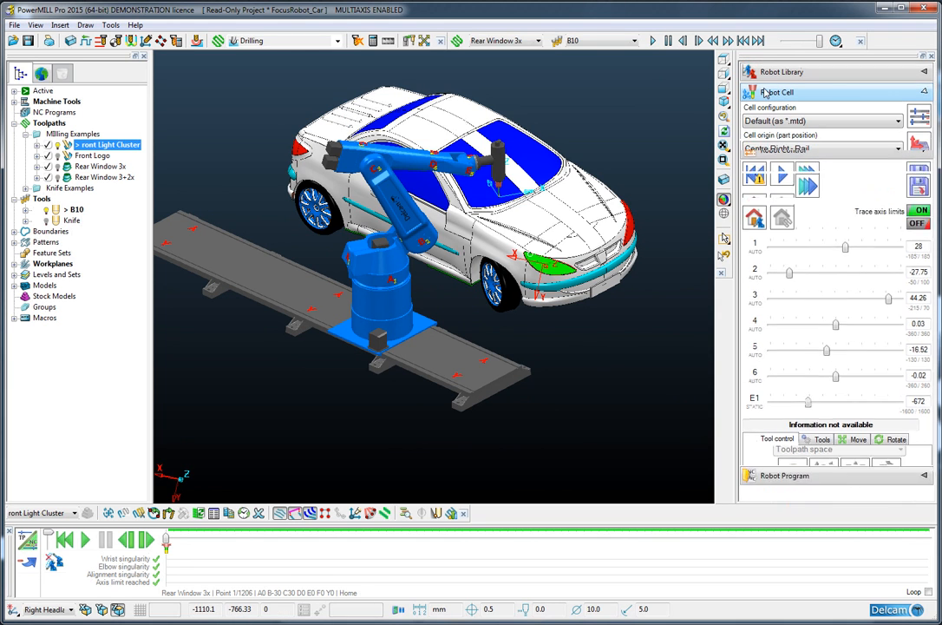
click(777, 92)
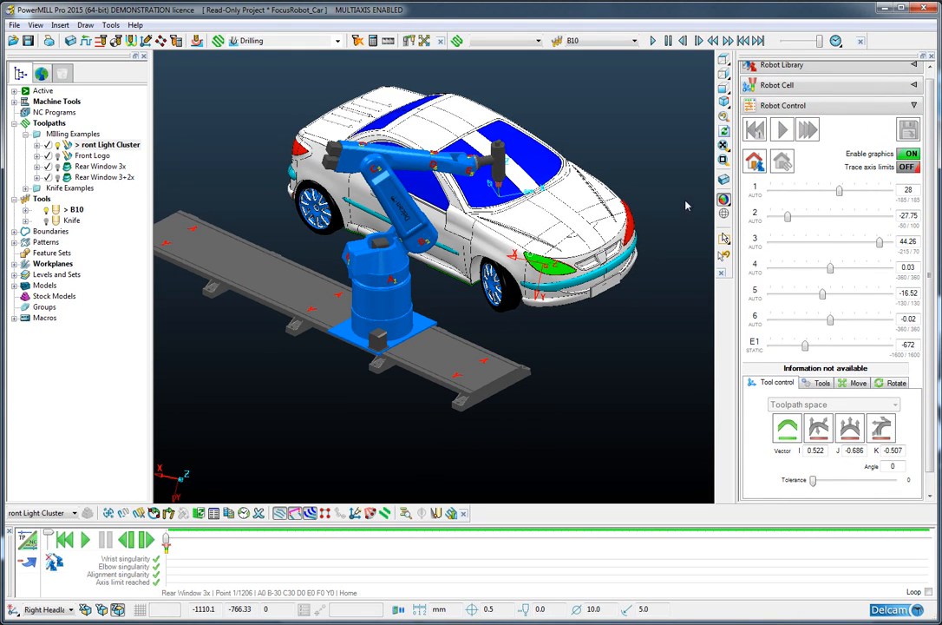
click(782, 129)
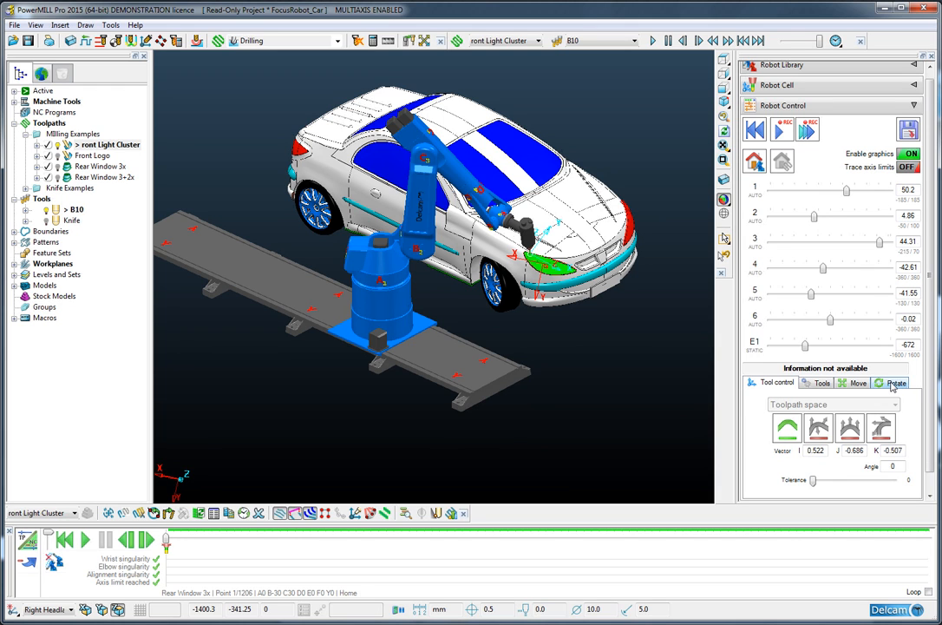
click(895, 382)
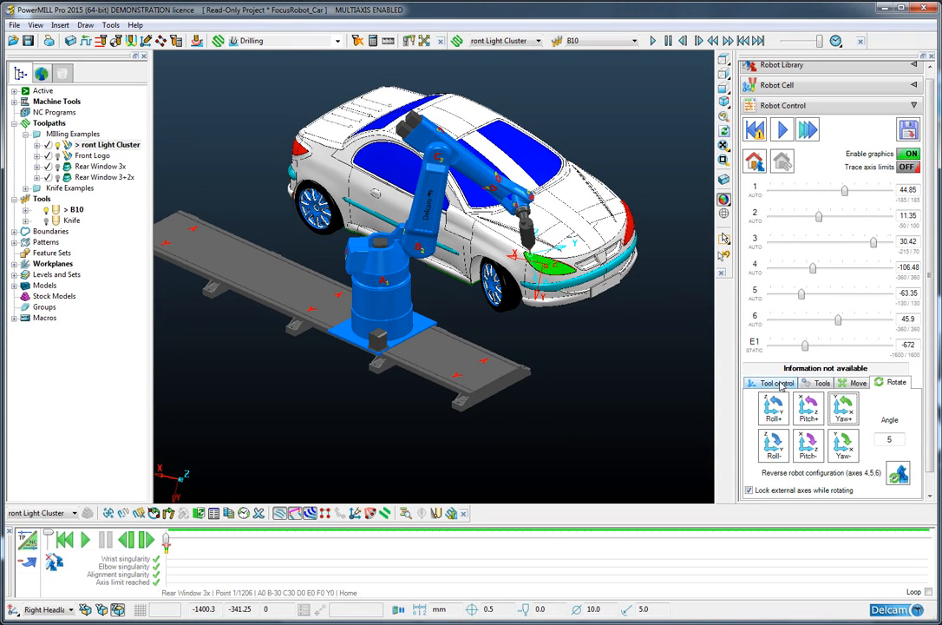
click(777, 381)
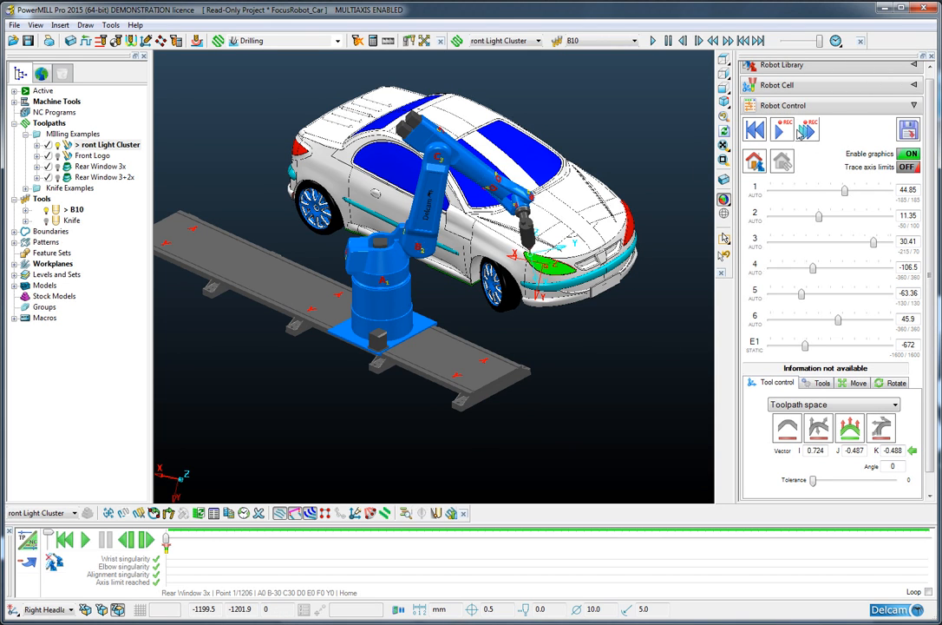
Simulate and record front Light Cluster, overwriting its existing robot file.
click(780, 129)
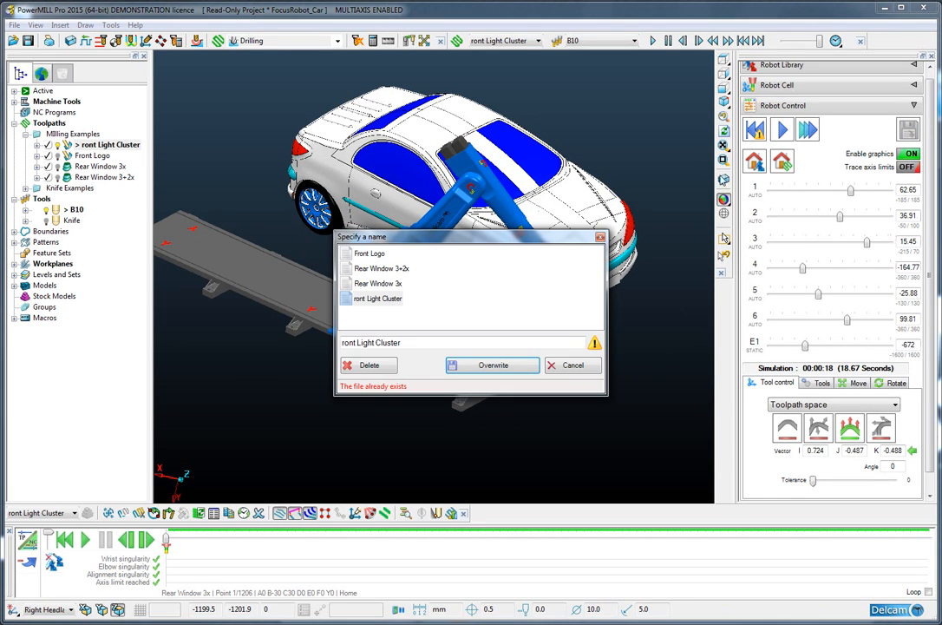
click(492, 365)
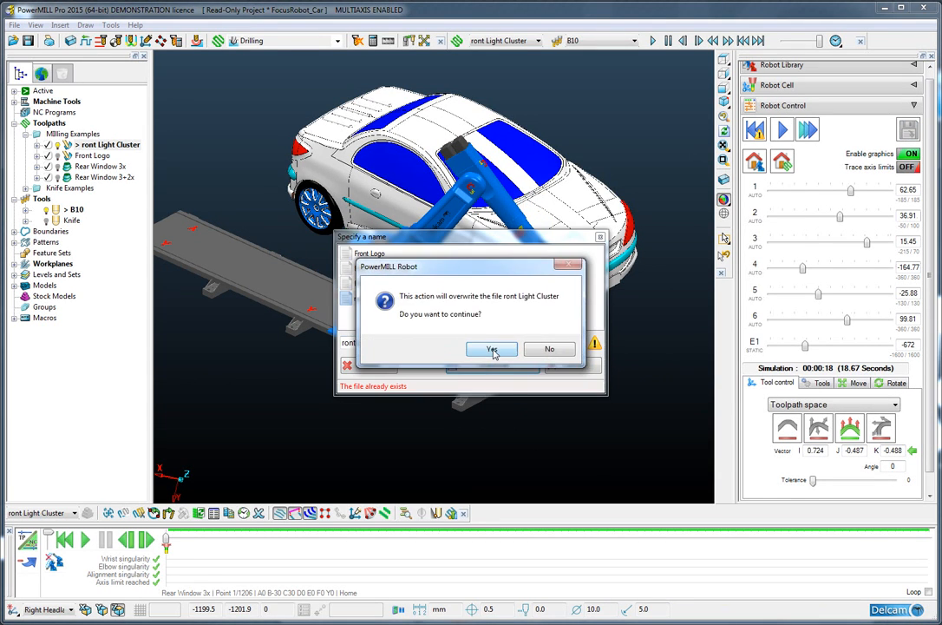
click(491, 348)
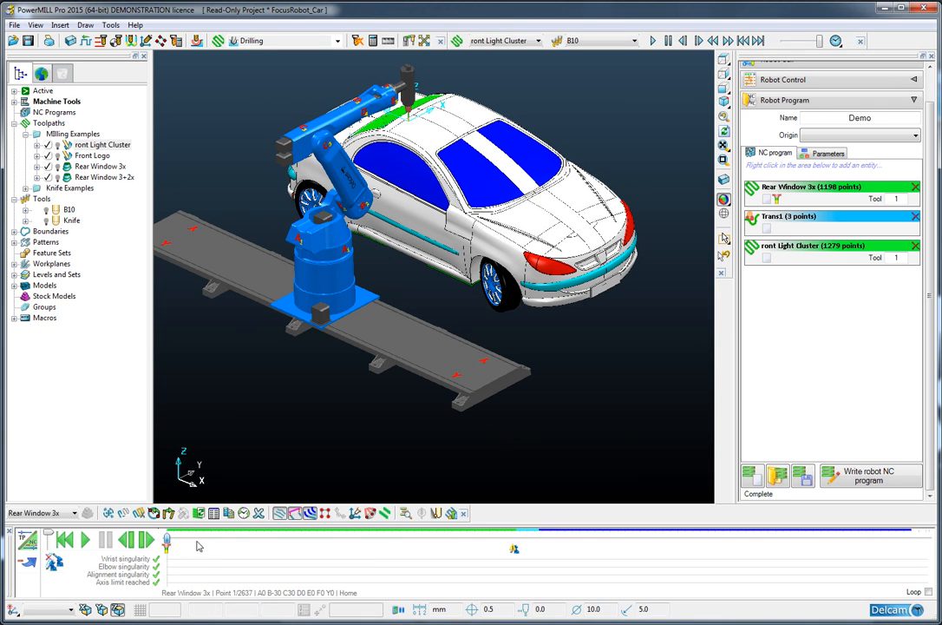
Jump playback to the end of Rear Window 3x, then play through Trans1 into the Light Cluster.
drag(166, 537, 474, 538)
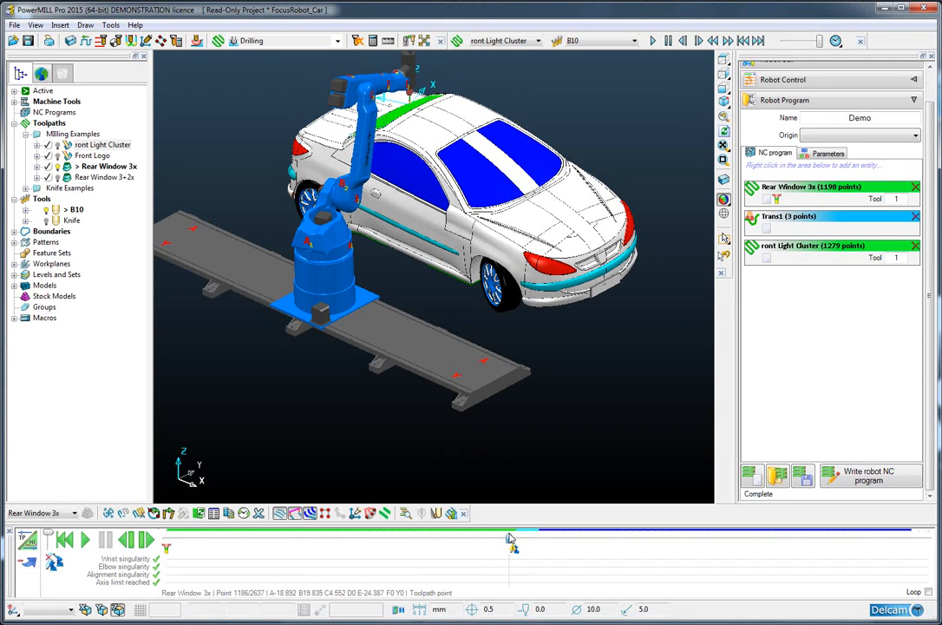
click(84, 539)
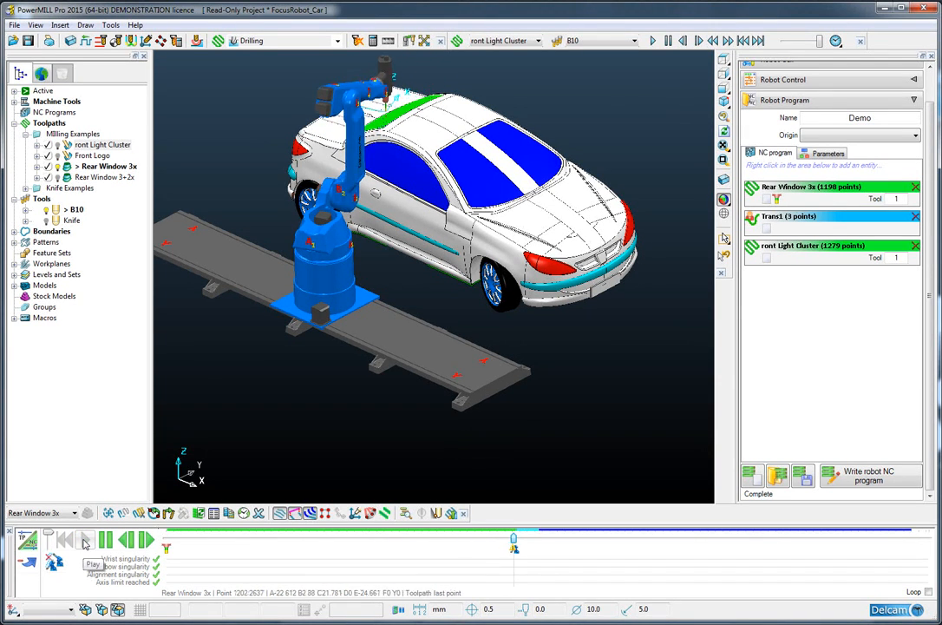
click(85, 540)
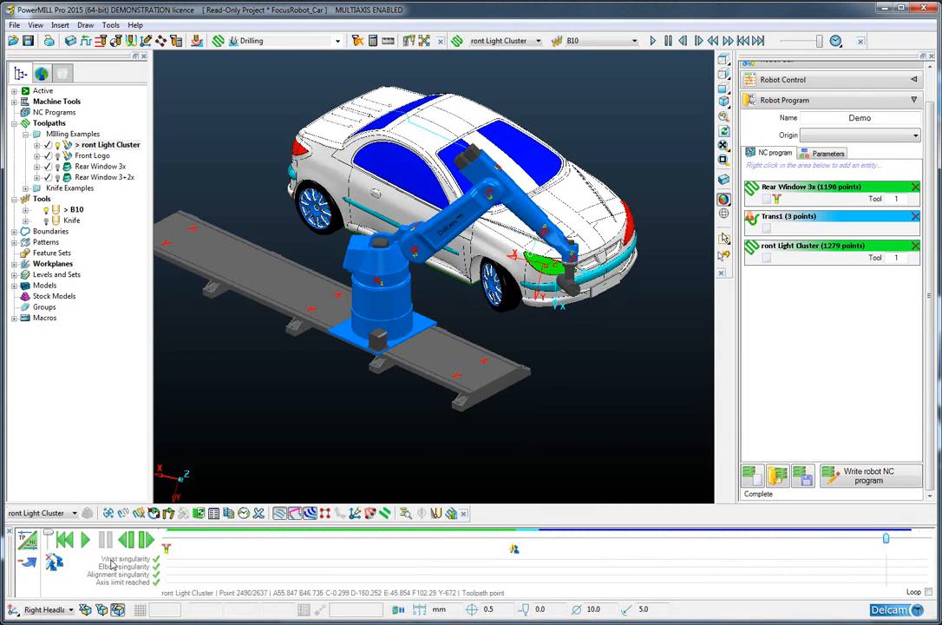
click(85, 539)
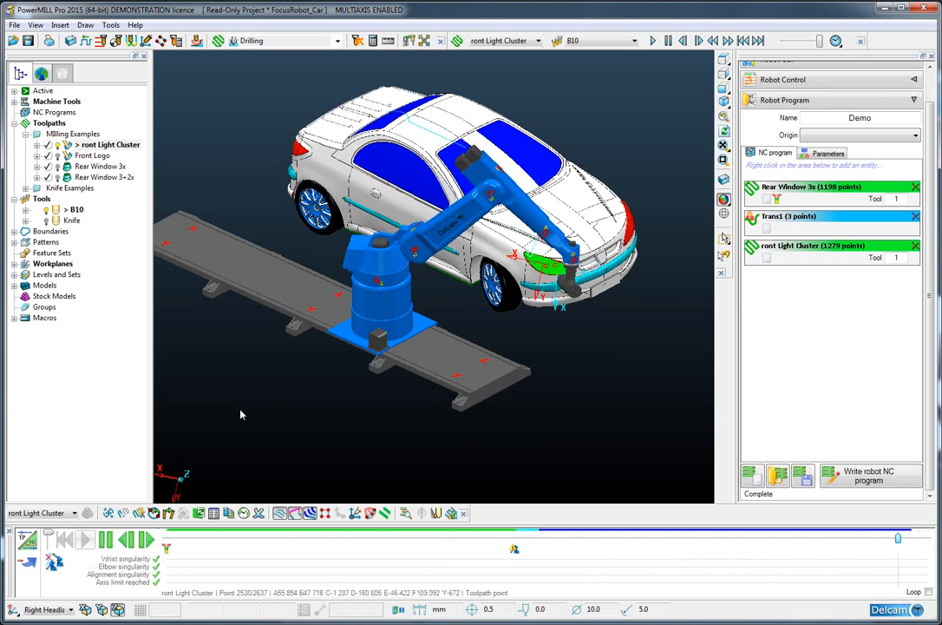